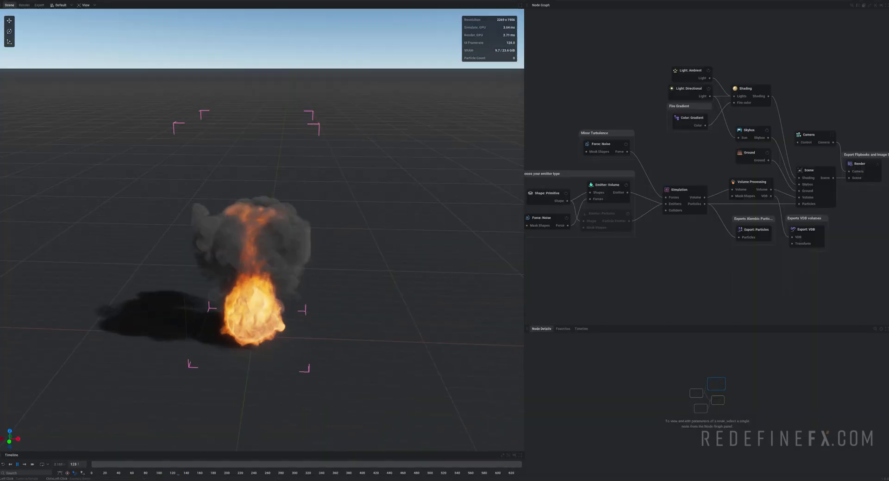
# Delete the default emitter, noise force, turbulence and export nodes from the Node Graph
pyautogui.click(529, 144)
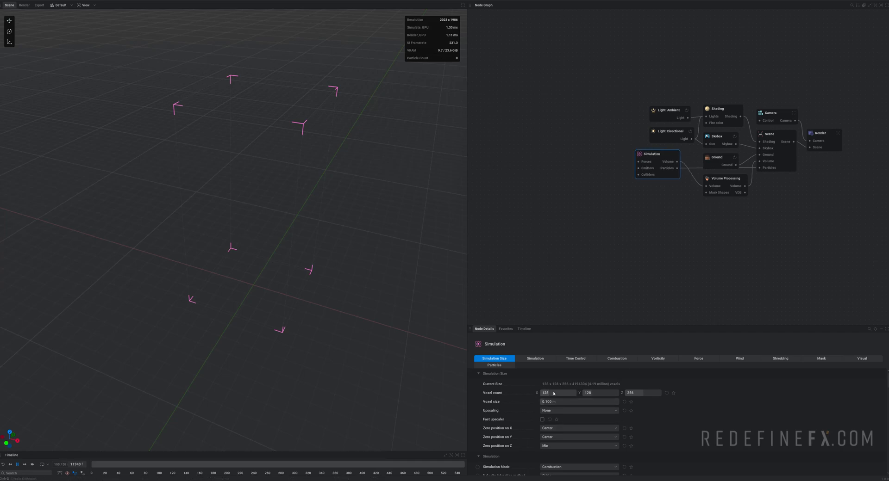
# Set the voxel count to 400, 400, 80, disable the Skybox and select the Ground node
pyautogui.write('400')
pyautogui.click(643, 393)
pyautogui.write('80')
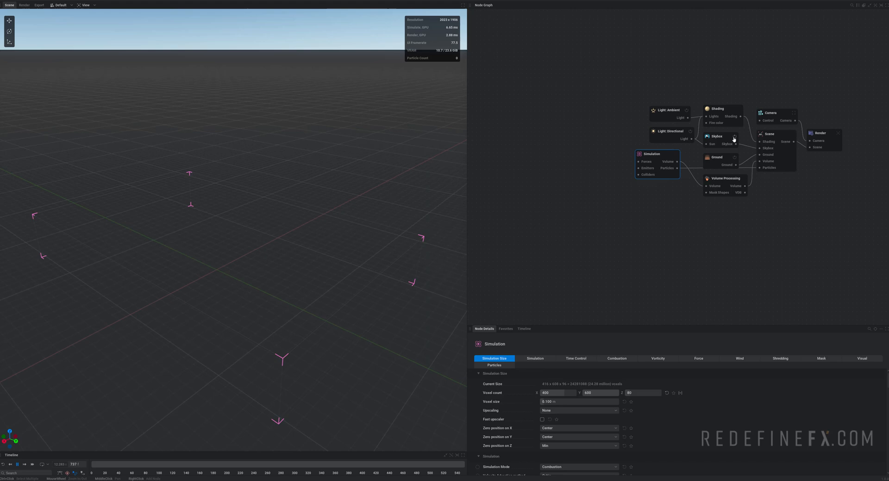
pyautogui.click(717, 157)
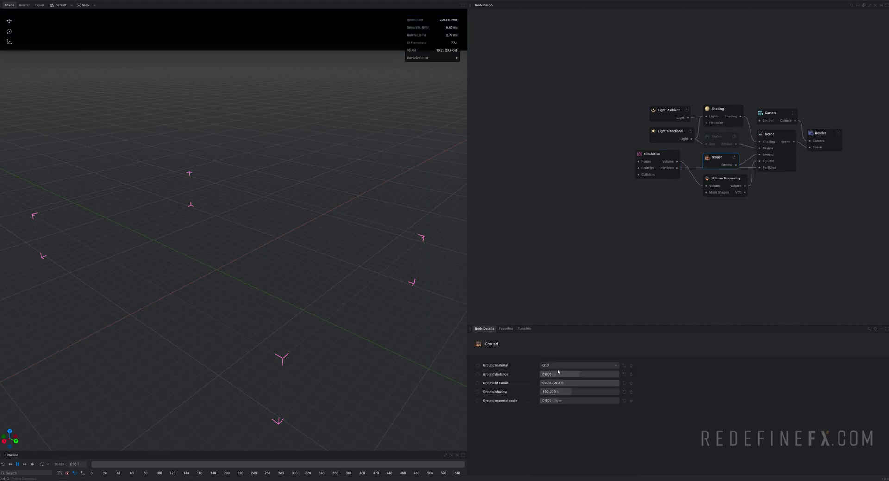
pyautogui.click(579, 365)
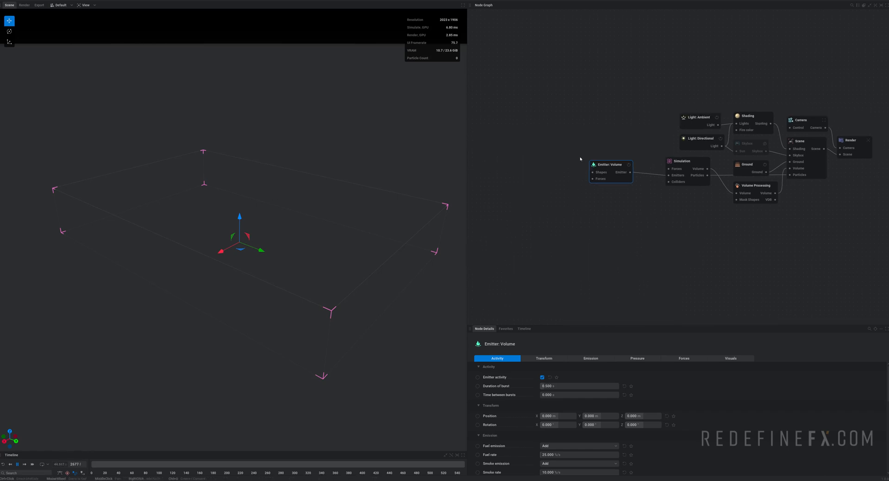
pyautogui.moveTo(594, 173)
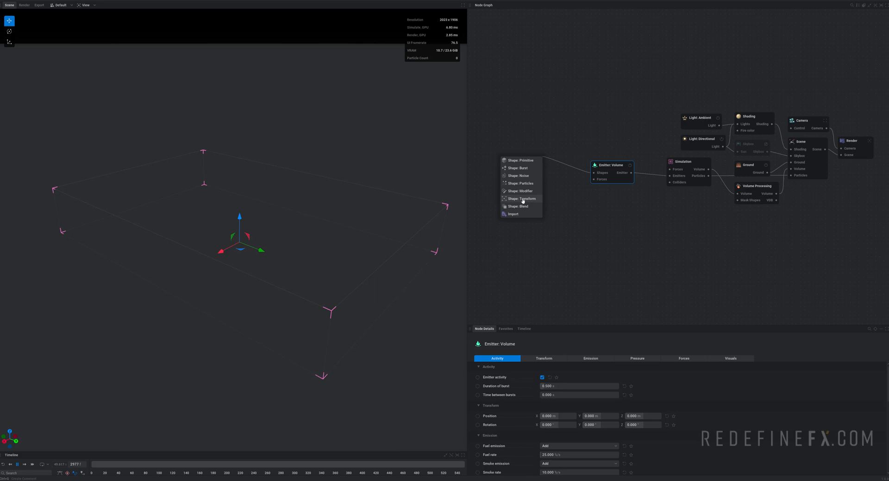
# Feed the volume emitter a Blend shape of a box Primitive (A) and a Noise shape (B)
pyautogui.click(517, 207)
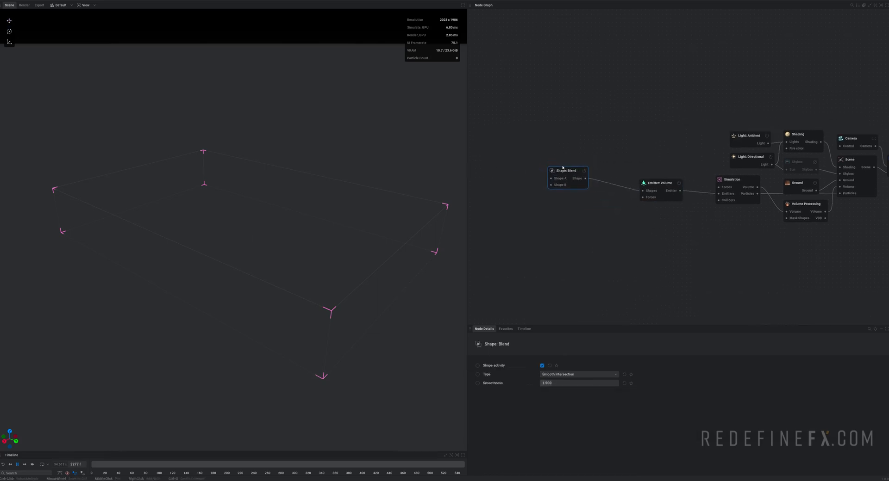
pyautogui.moveTo(567, 171); pyautogui.dragTo(581, 171)
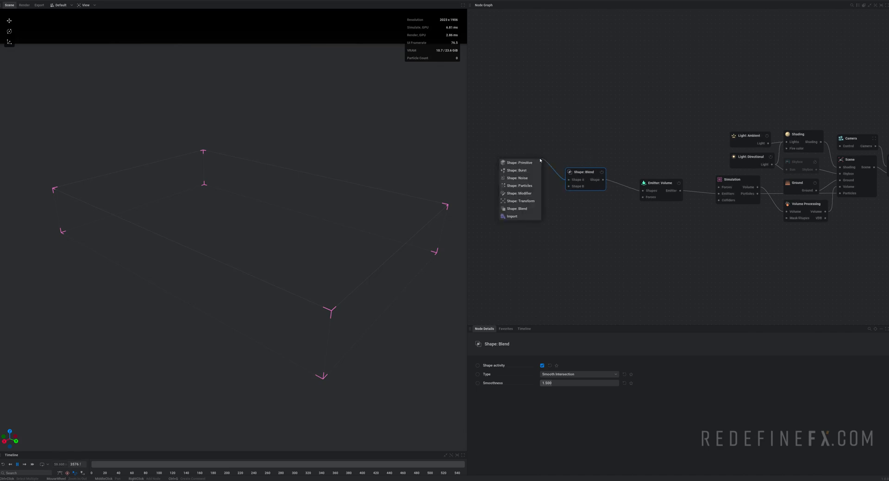
pyautogui.click(519, 163)
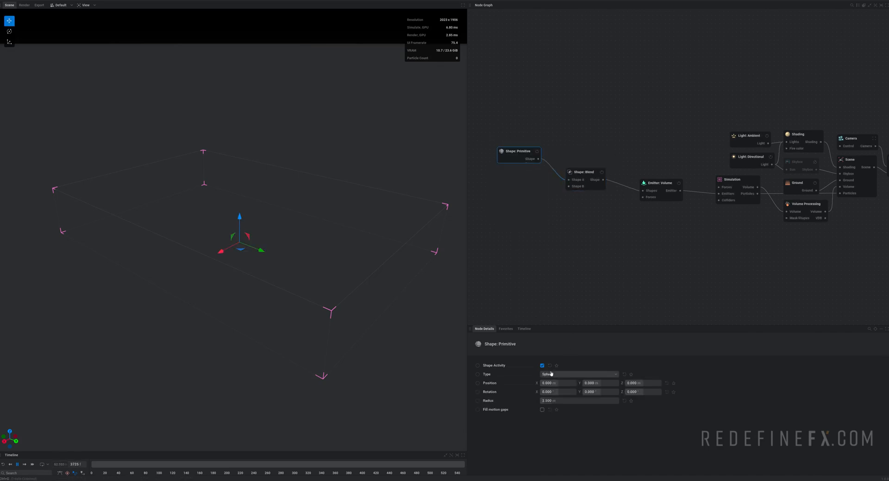
pyautogui.click(579, 374)
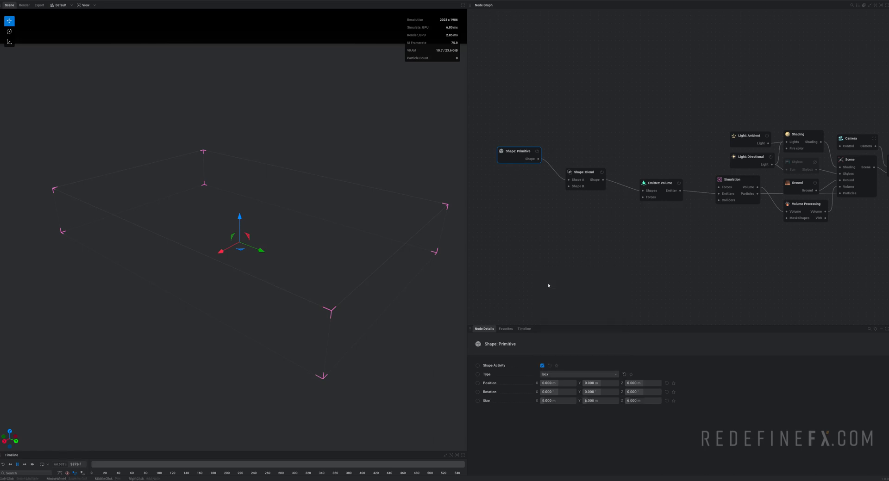
pyautogui.click(660, 183)
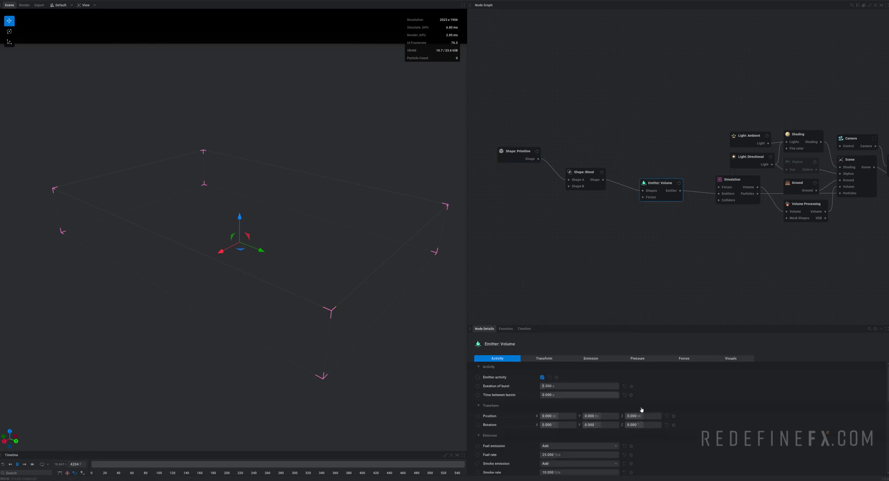
pyautogui.click(730, 358)
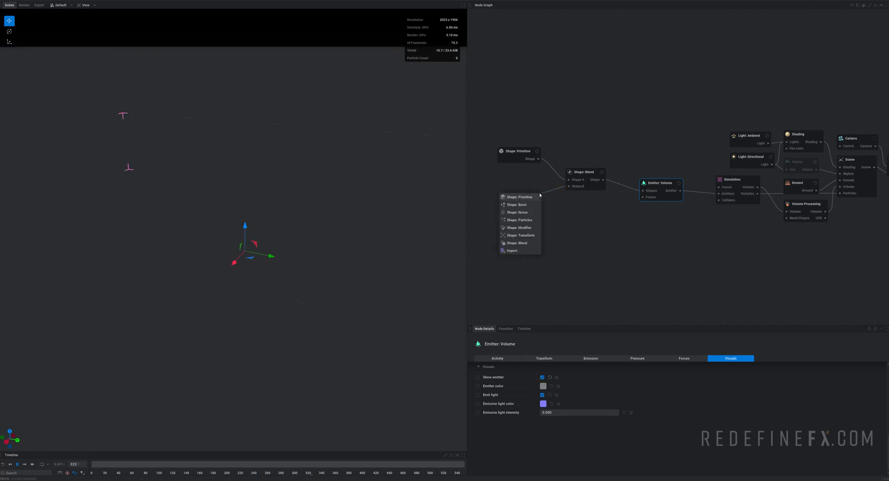
pyautogui.click(516, 212)
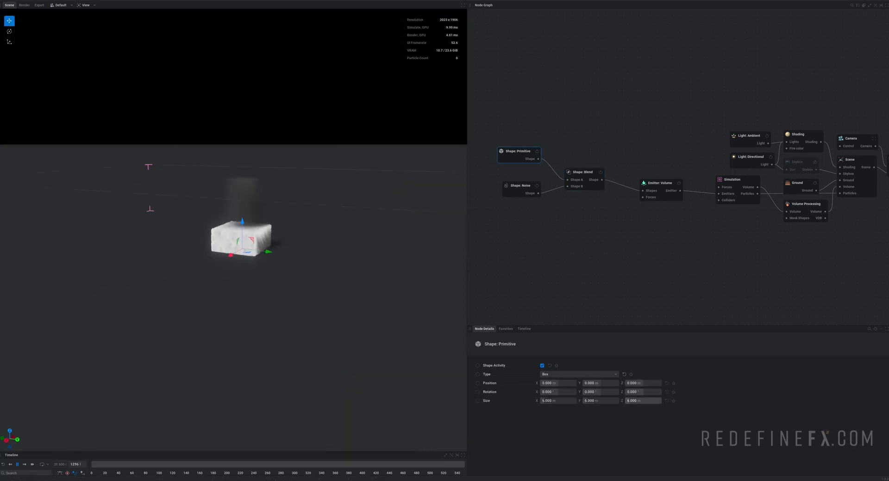
# Set the box primitive's size to 80, 80, 1.5 and reselect the volume emitter
pyautogui.write('1.500')
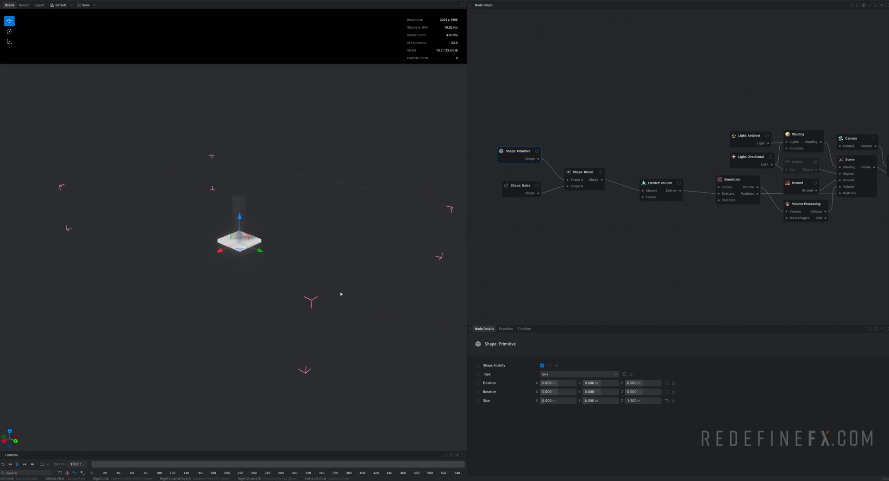
pyautogui.click(600, 401)
pyautogui.write('80')
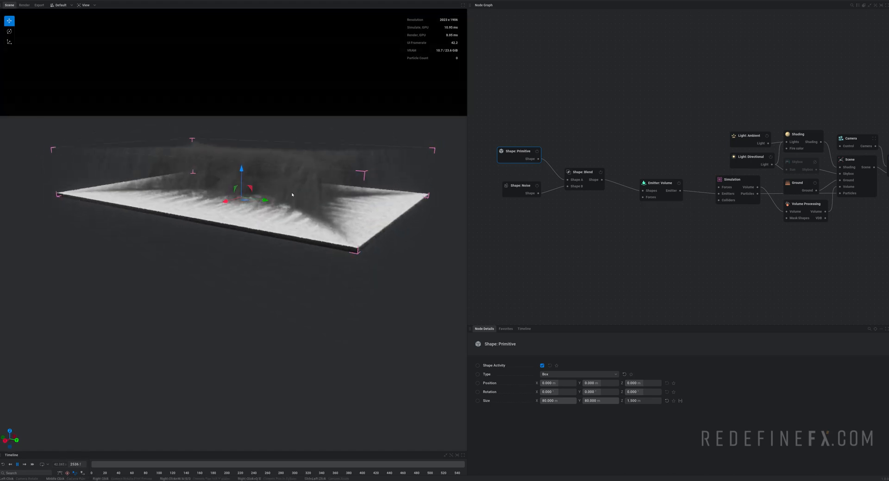
pyautogui.click(660, 183)
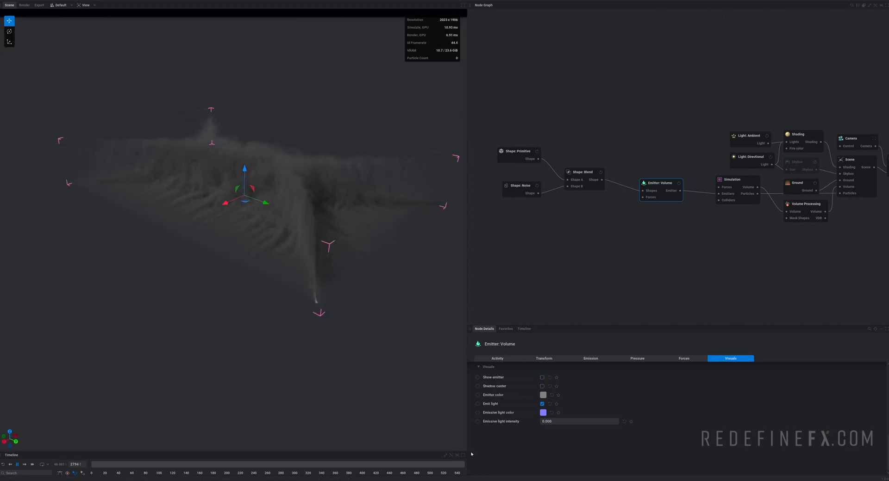
# Set the volume emitter's fuel and temperature emission to No Emission
pyautogui.click(590, 358)
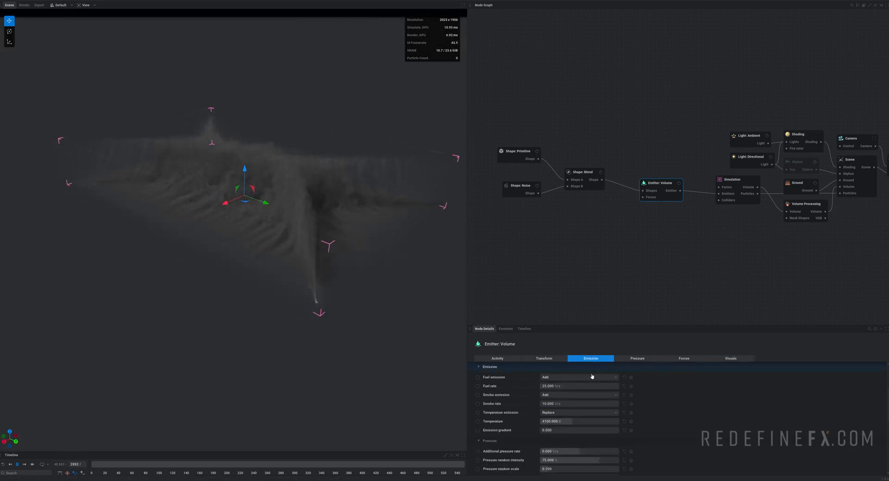
pyautogui.click(578, 378)
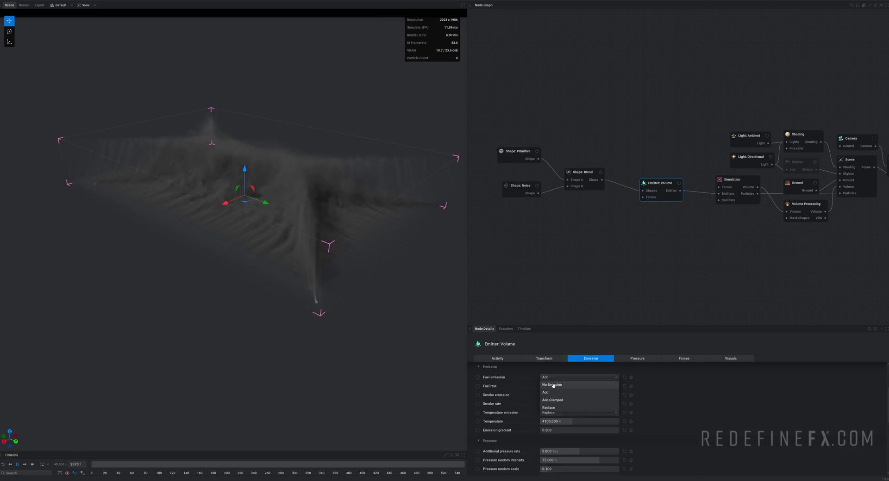
pyautogui.click(551, 385)
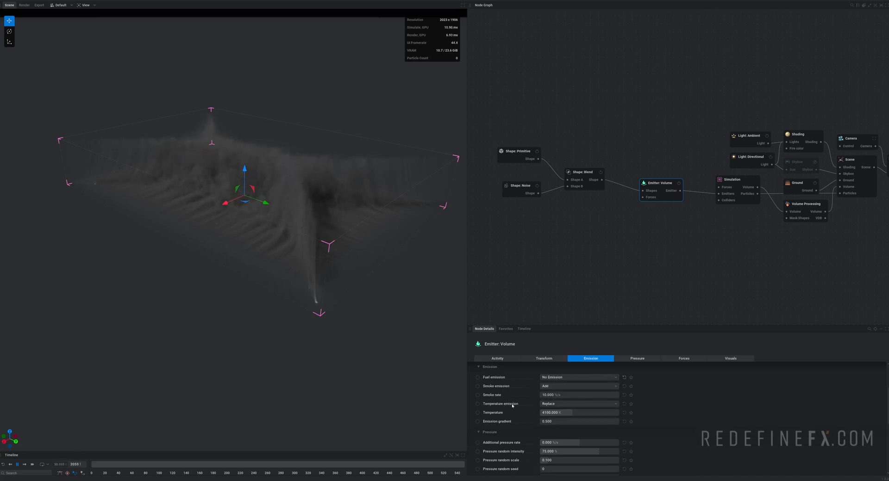
pyautogui.click(578, 404)
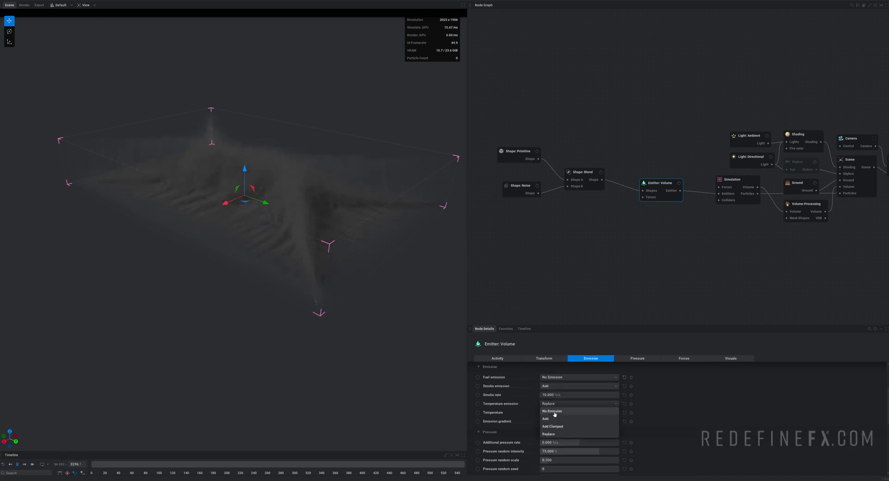
pyautogui.click(550, 411)
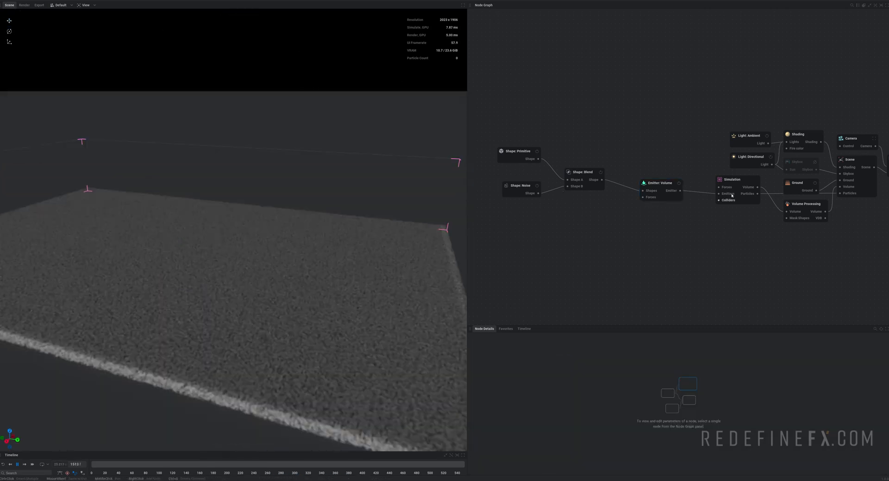
# Check the simulation's forces, then lower the Noise shape's scale to 1.5
pyautogui.click(732, 180)
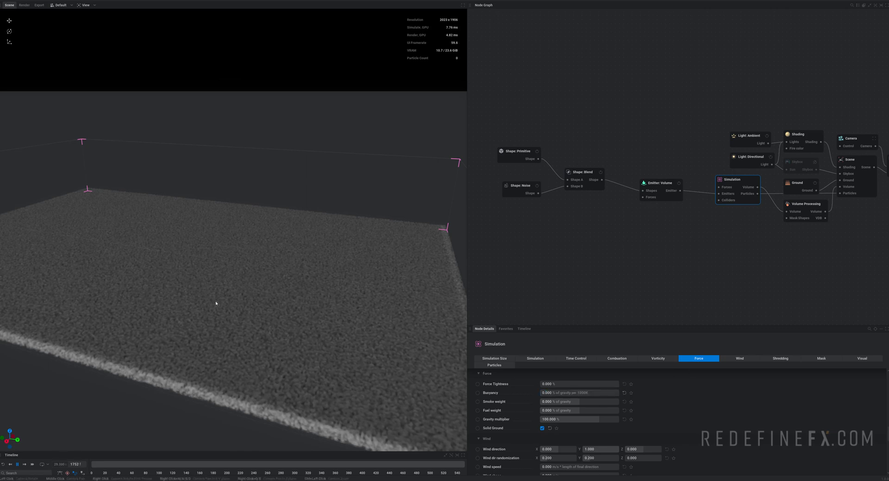
pyautogui.moveTo(227, 303); pyautogui.dragTo(225, 287)
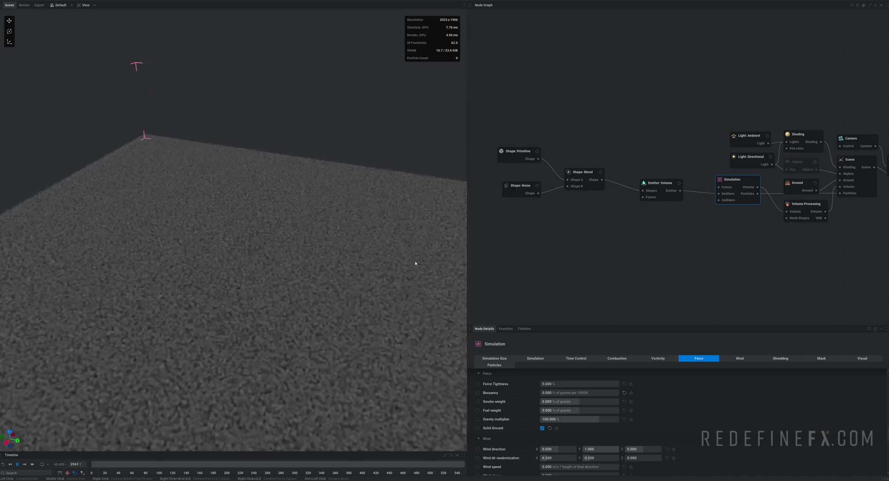
pyautogui.click(519, 186)
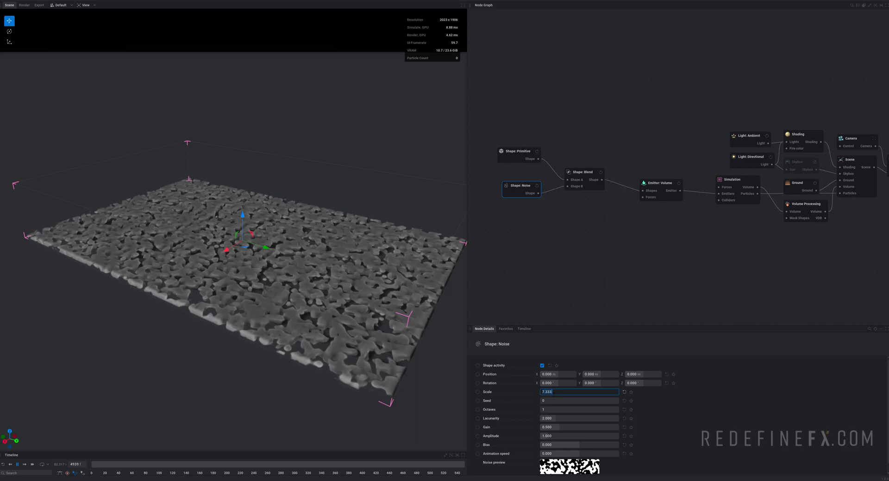
pyautogui.write('1.500')
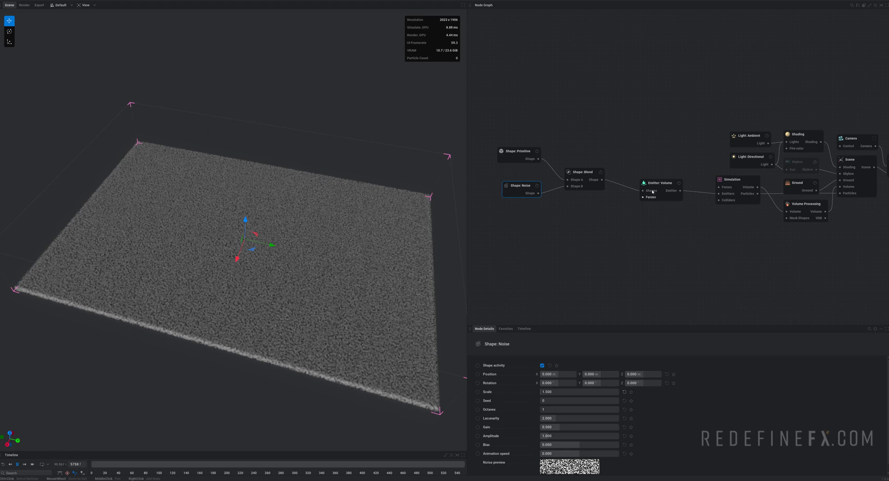
# Add a Force: Line node to the simulation with Linear falloff
pyautogui.click(729, 178)
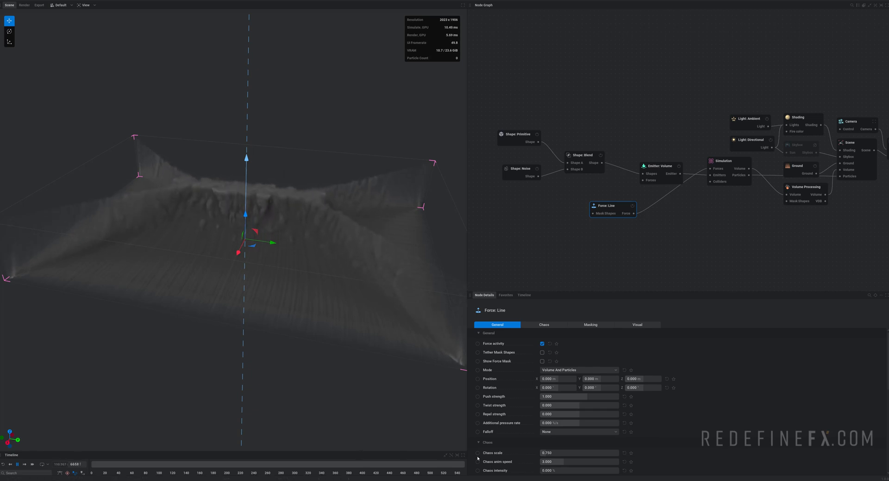
pyautogui.click(578, 431)
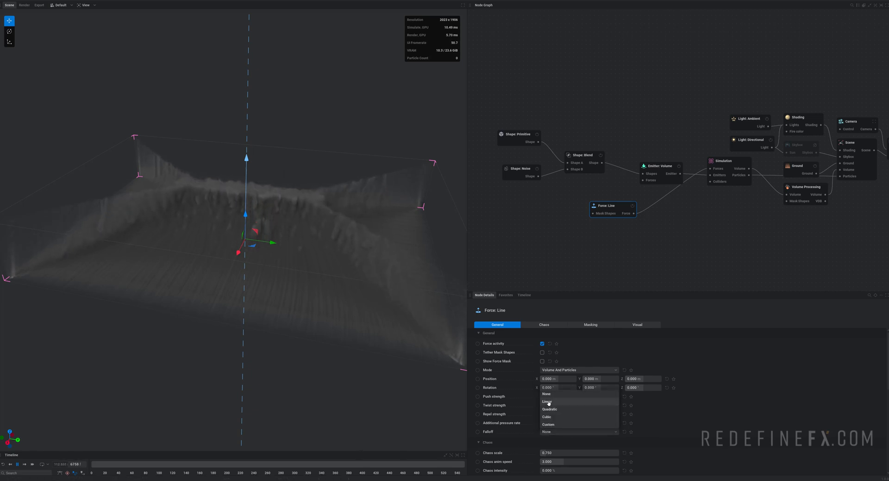
pyautogui.click(548, 402)
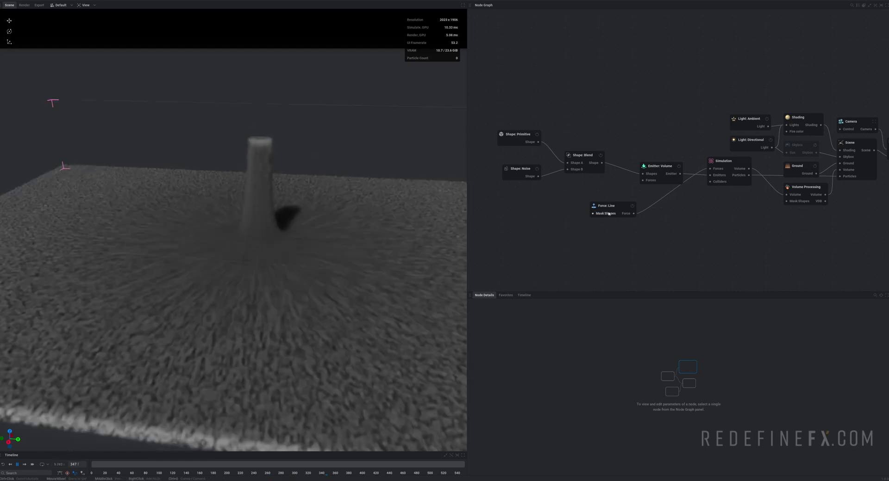
# Set the line force's Rotation Y to 180 and push strength to 60
pyautogui.click(606, 206)
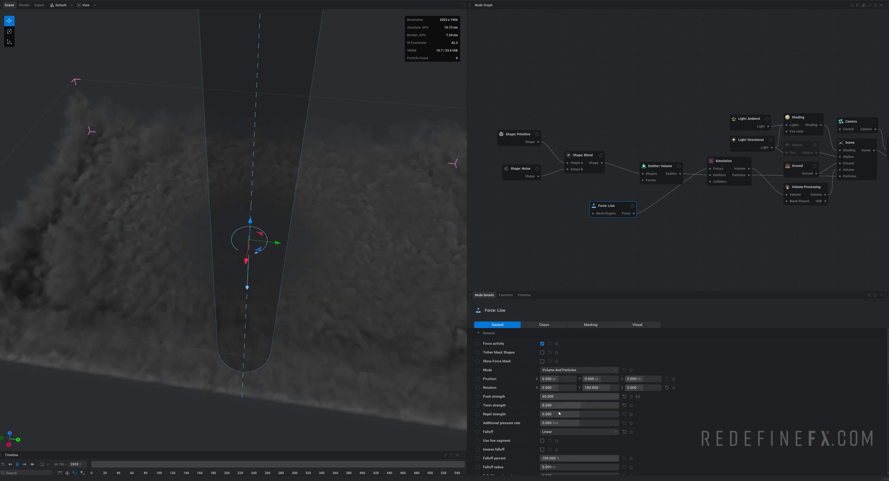
pyautogui.click(578, 414)
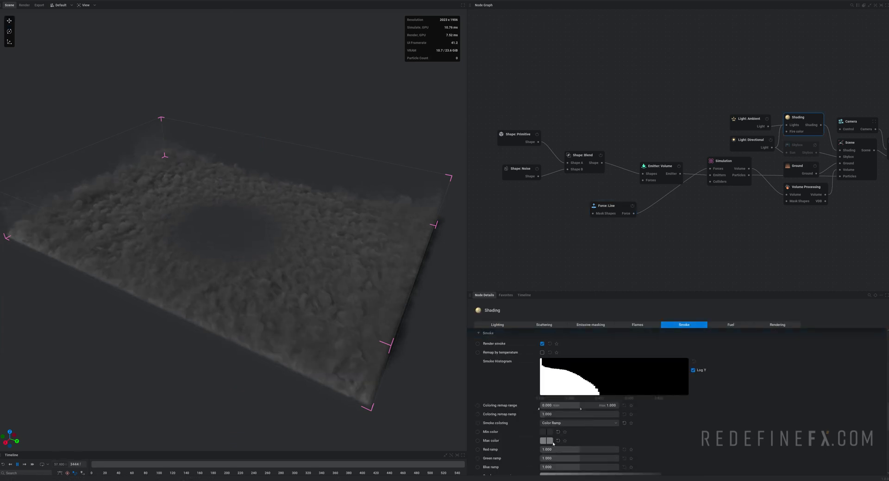
# Set the smoke's maximum shading colour to white and reselect the line force
pyautogui.click(543, 431)
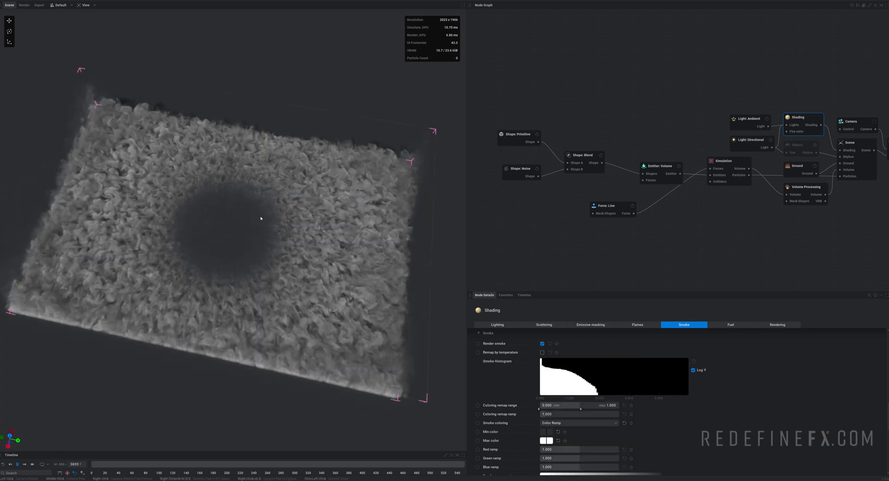
pyautogui.click(606, 206)
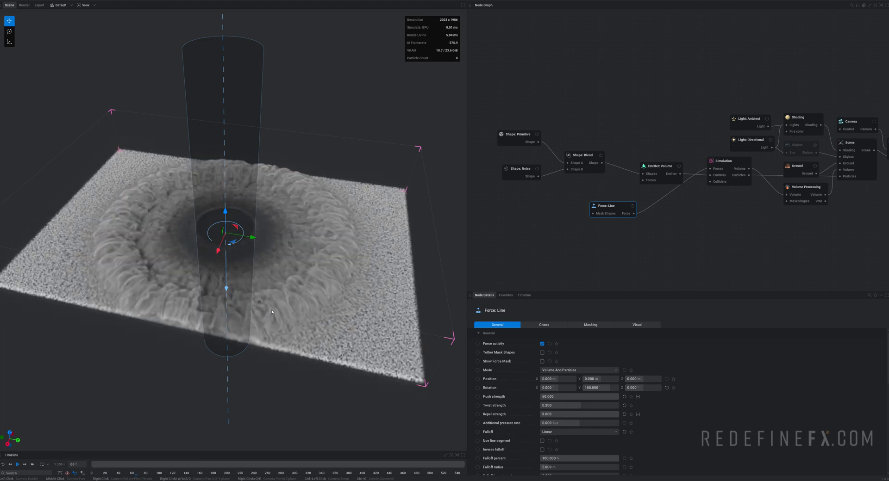
# Turn off Solid Ground in the simulation's Force settings and deselect the simulation
pyautogui.click(728, 161)
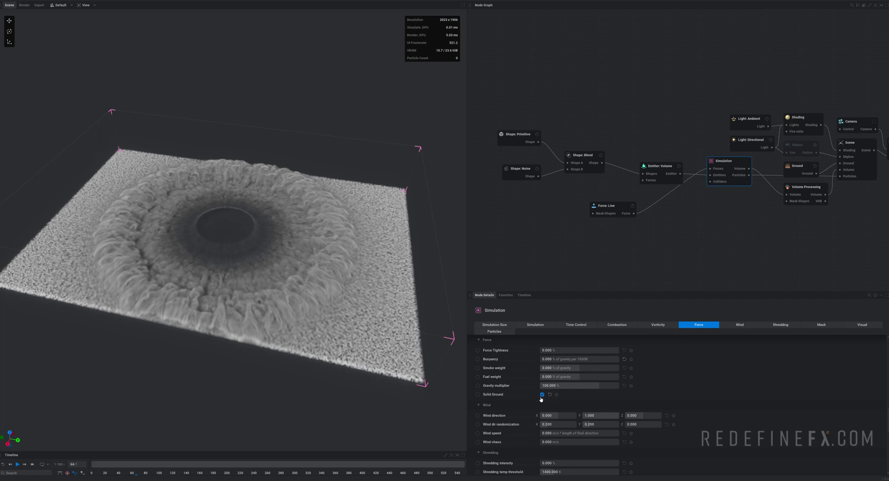
pyautogui.click(542, 395)
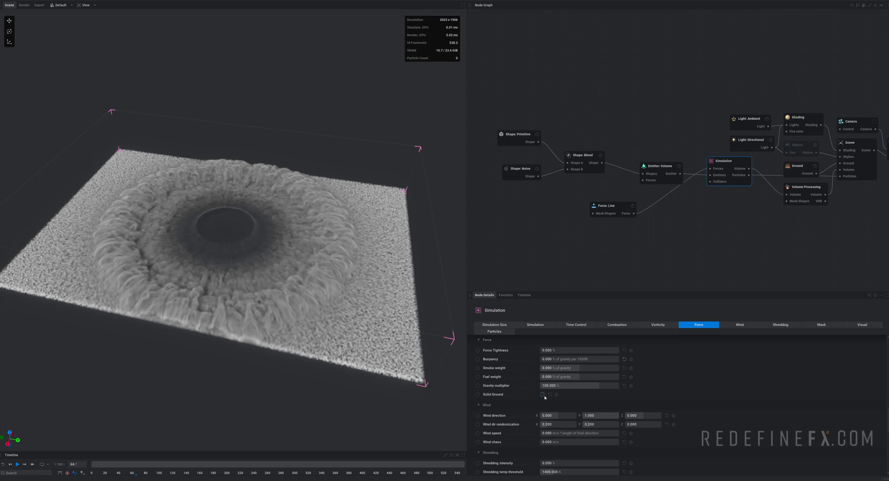
pyautogui.click(542, 395)
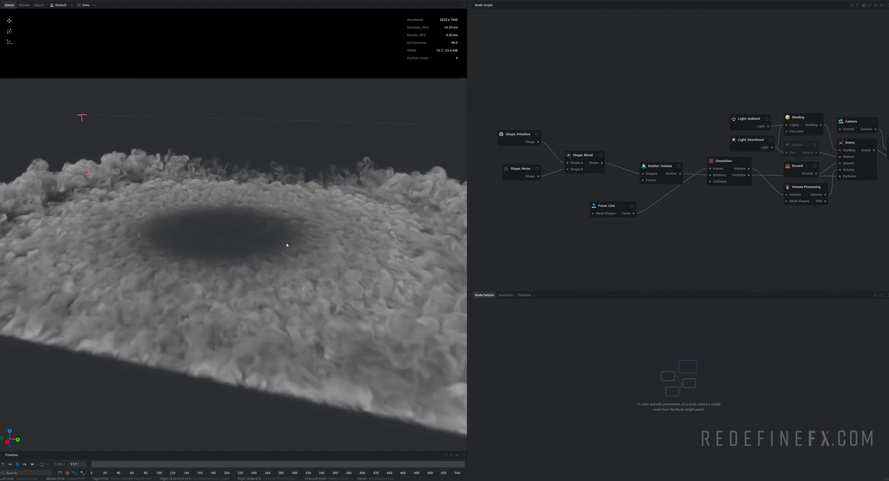
pyautogui.click(722, 160)
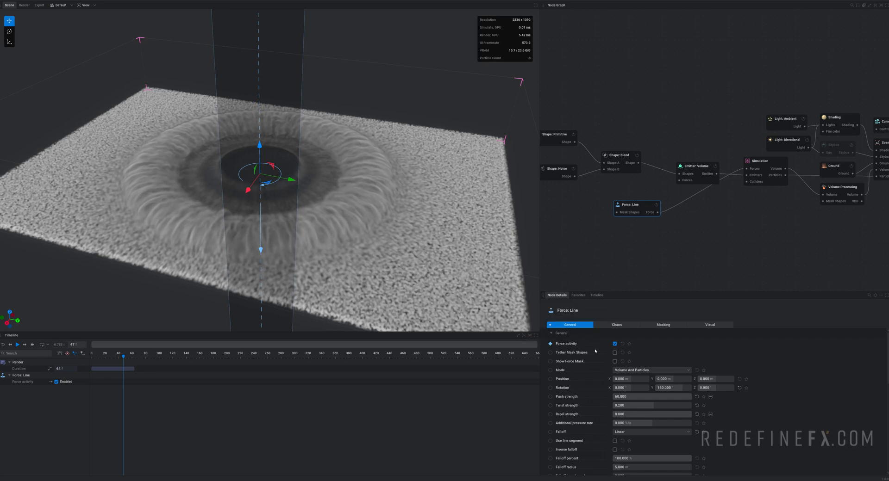
# Scrub the timeline and keyframe the line force's activity toggling on and off at successive frames
pyautogui.moveTo(124, 358); pyautogui.dragTo(133, 357)
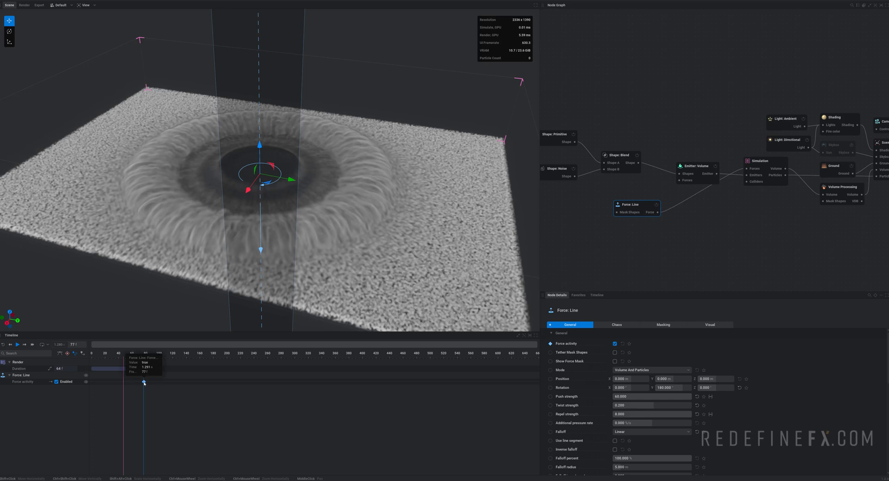
pyautogui.click(614, 344)
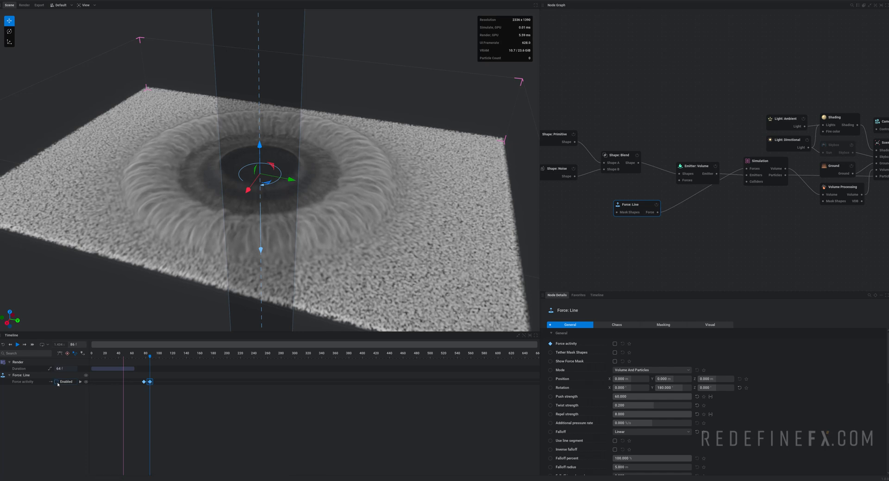
pyautogui.click(614, 343)
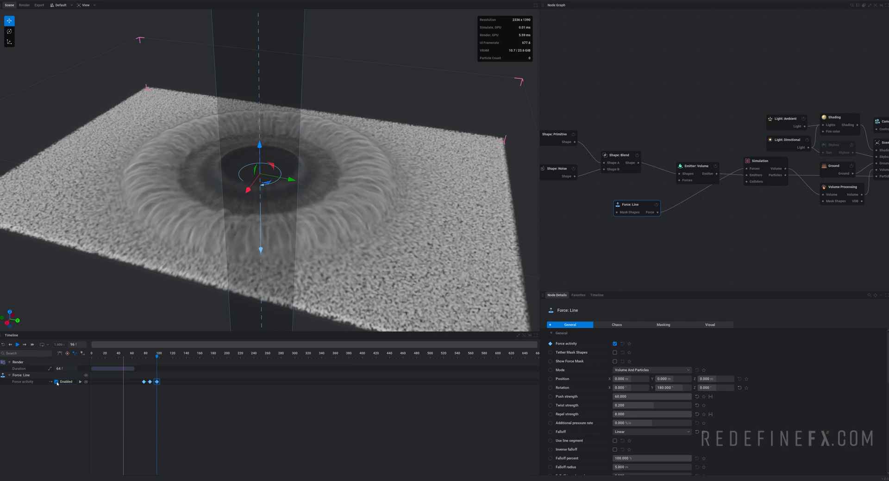
pyautogui.click(615, 343)
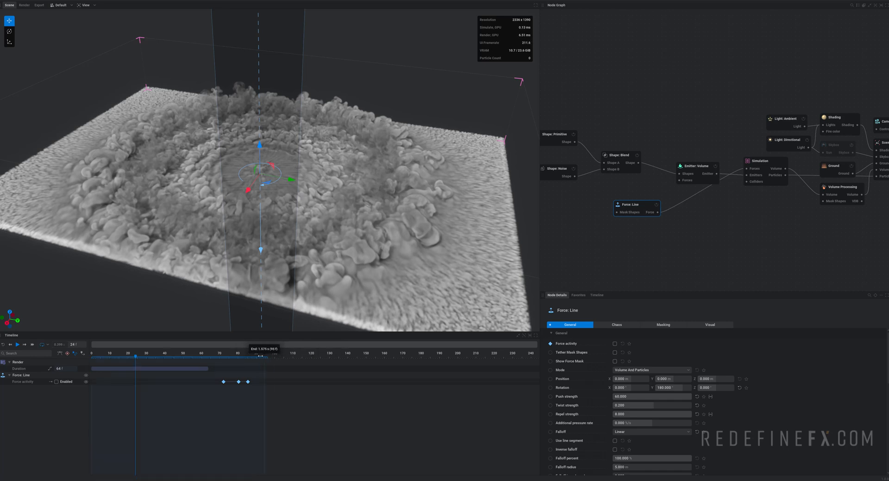
# Pull the Timeline playback range end marker back to an earlier frame
pyautogui.moveTo(261, 356); pyautogui.dragTo(344, 356)
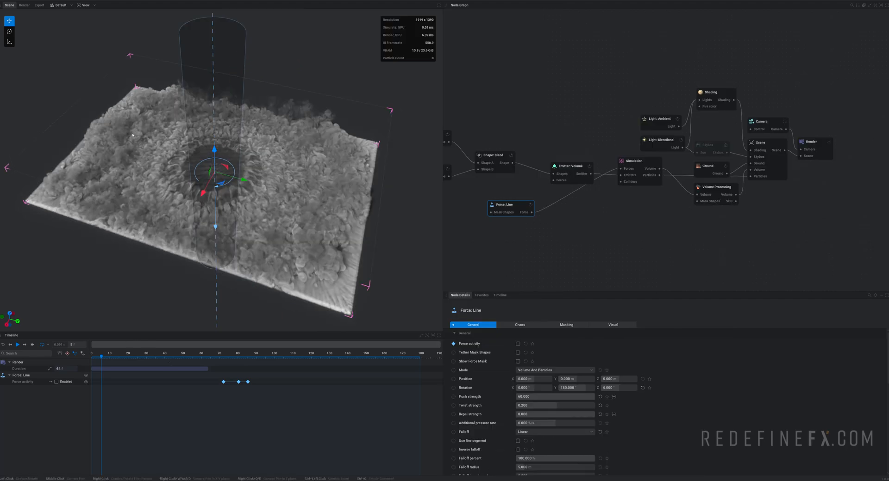
pyautogui.moveTo(690, 96)
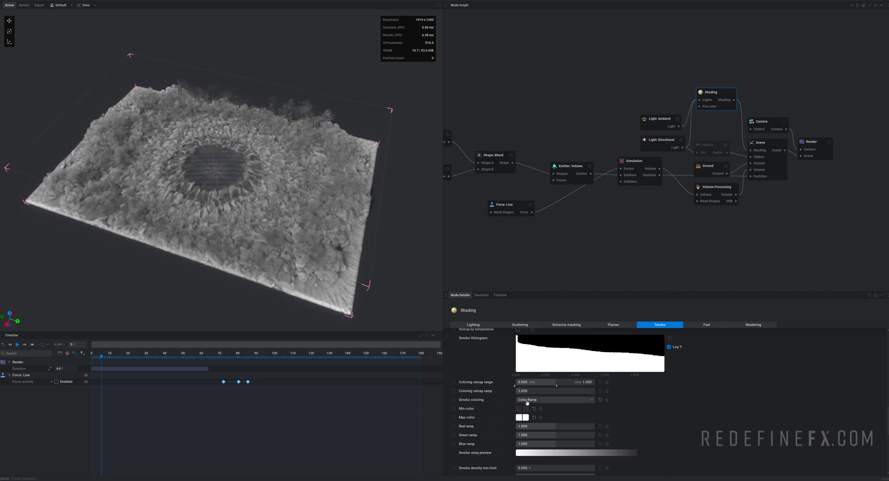
# Set Smoke coloring to Exposed Color Gradient and connect a new Color: Gradient node
pyautogui.click(555, 400)
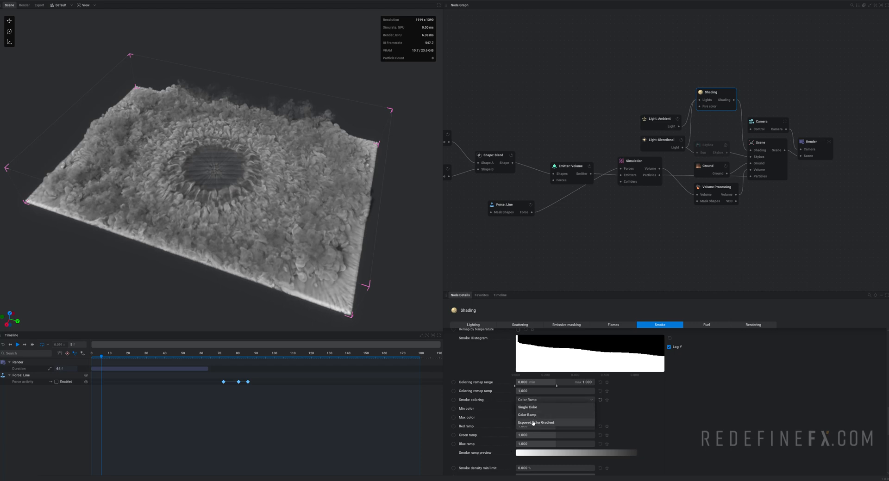
pyautogui.click(535, 423)
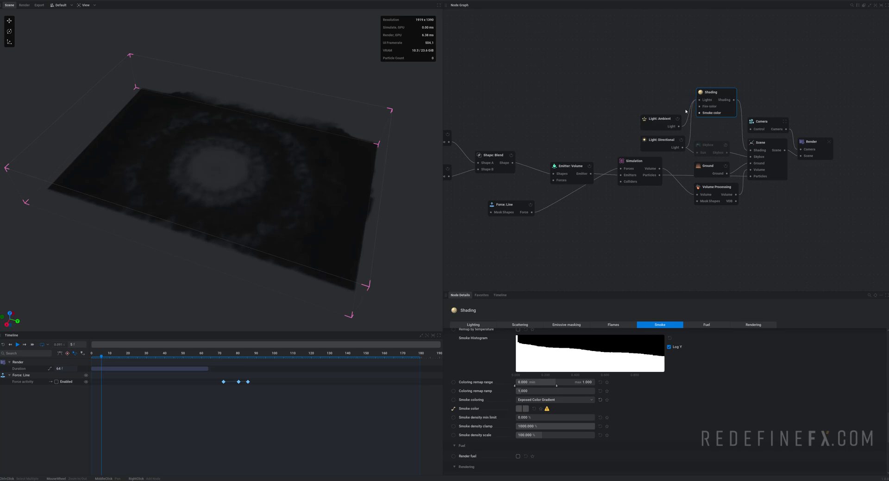
pyautogui.moveTo(719, 113); pyautogui.dragTo(617, 89)
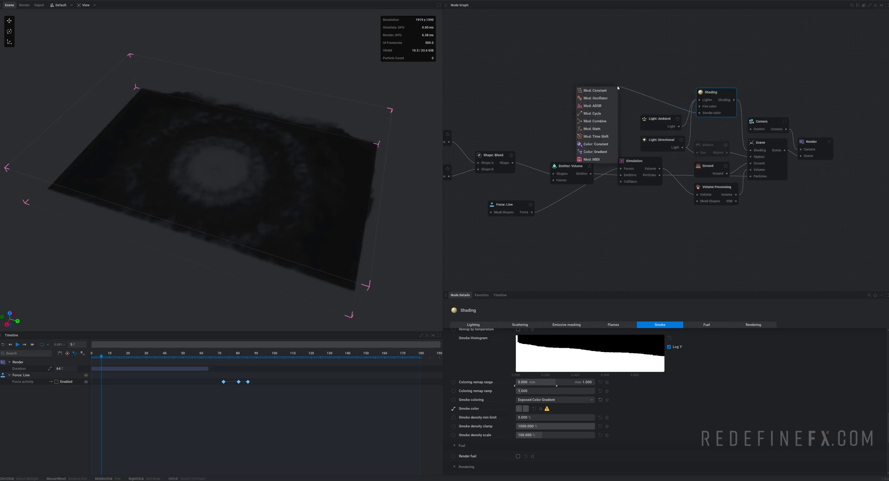
pyautogui.click(596, 151)
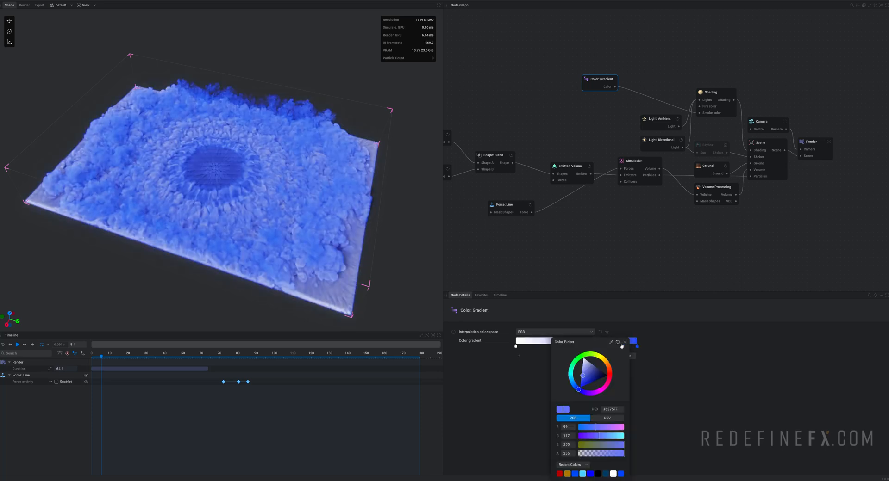
# Set the gradient stops to white and blue and adjust the stop positions
pyautogui.moveTo(583, 375); pyautogui.dragTo(575, 388)
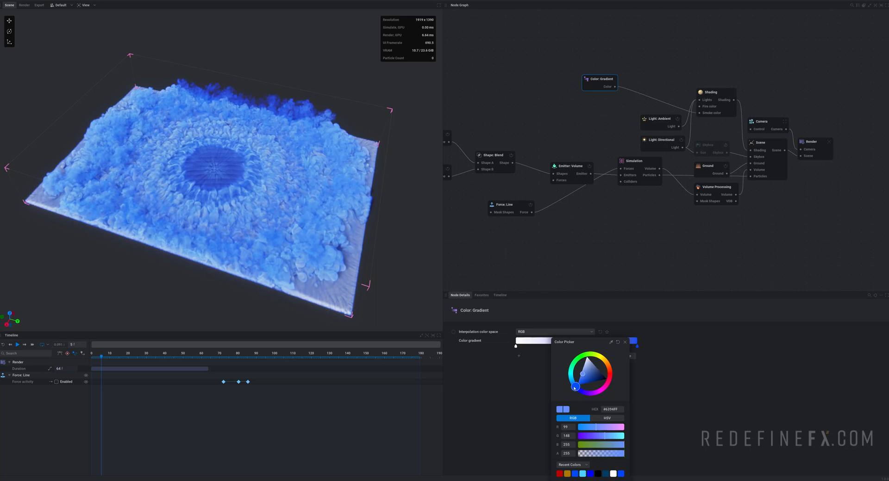
pyautogui.moveTo(575, 388); pyautogui.dragTo(576, 388)
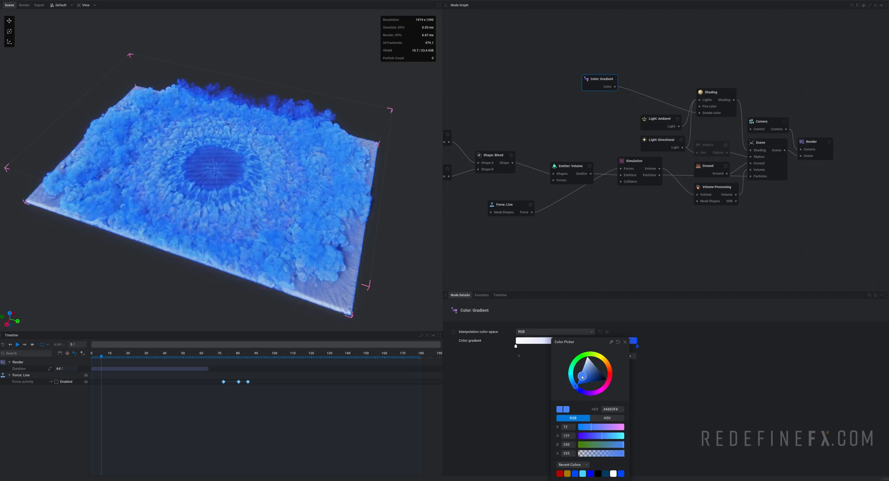
pyautogui.click(625, 343)
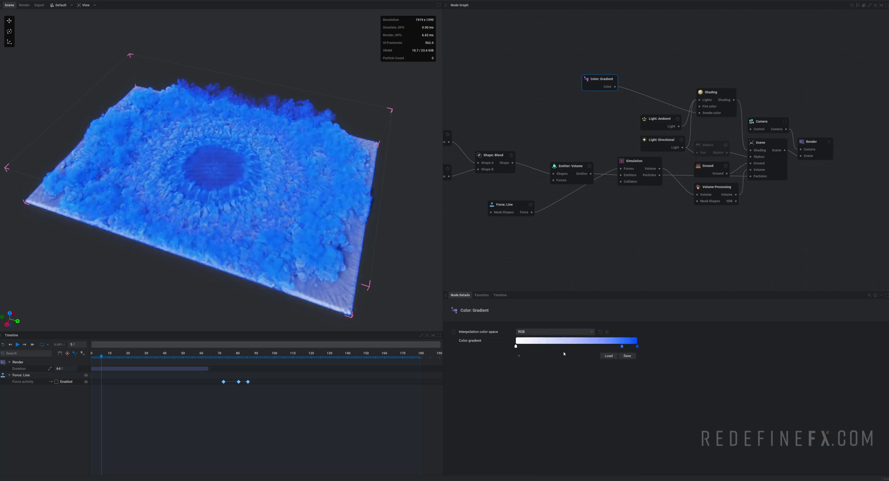
pyautogui.click(516, 346)
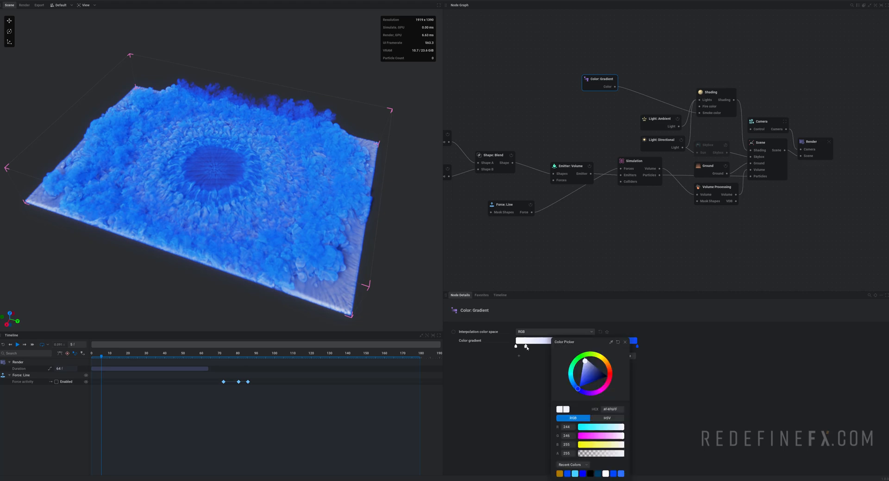
pyautogui.click(626, 342)
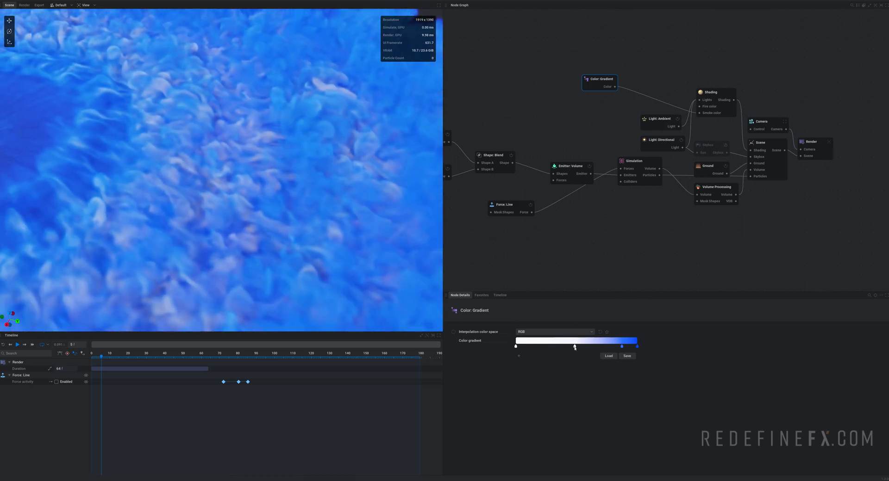
pyautogui.moveTo(574, 346); pyautogui.dragTo(583, 346)
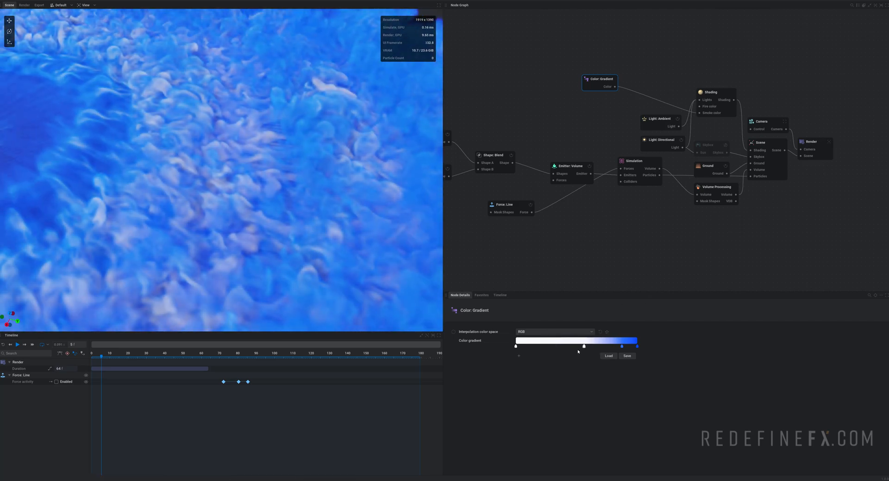
pyautogui.moveTo(570, 346); pyautogui.dragTo(603, 346)
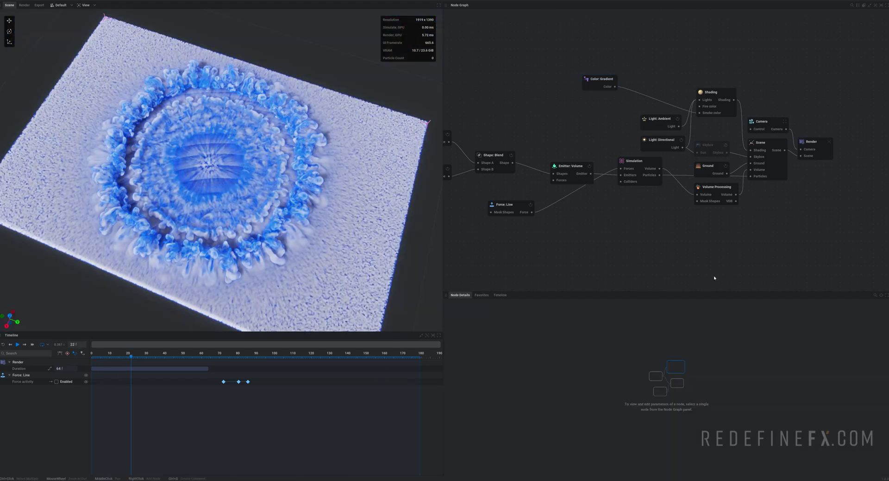
# Enable Raymarch sharpening in Shading's Rendering tab, nudge Smoke sharpening, then select the Scene node
pyautogui.click(710, 91)
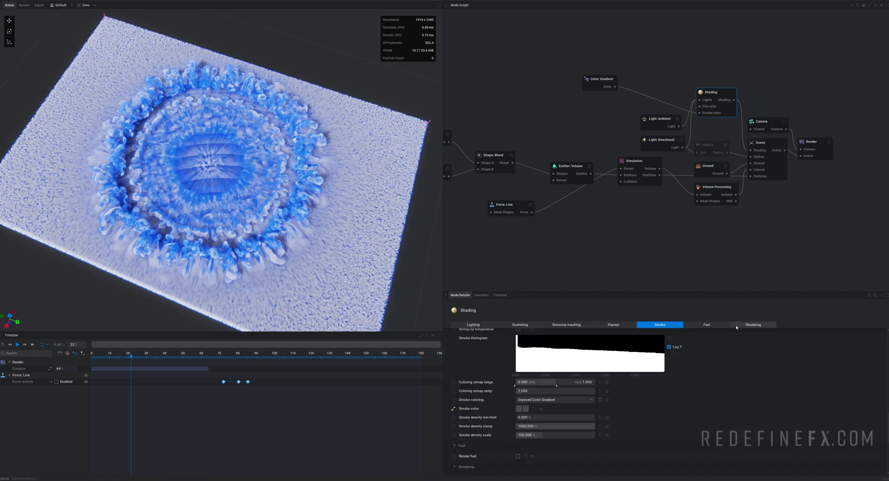
pyautogui.click(752, 325)
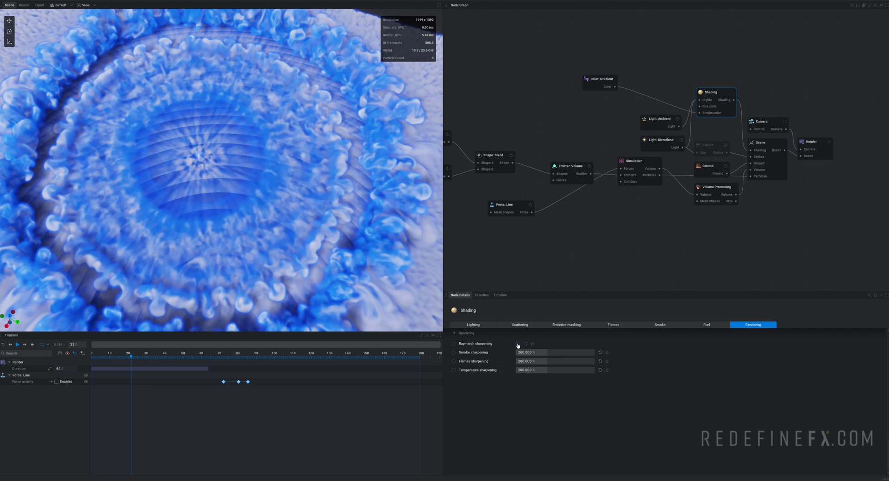
pyautogui.click(517, 344)
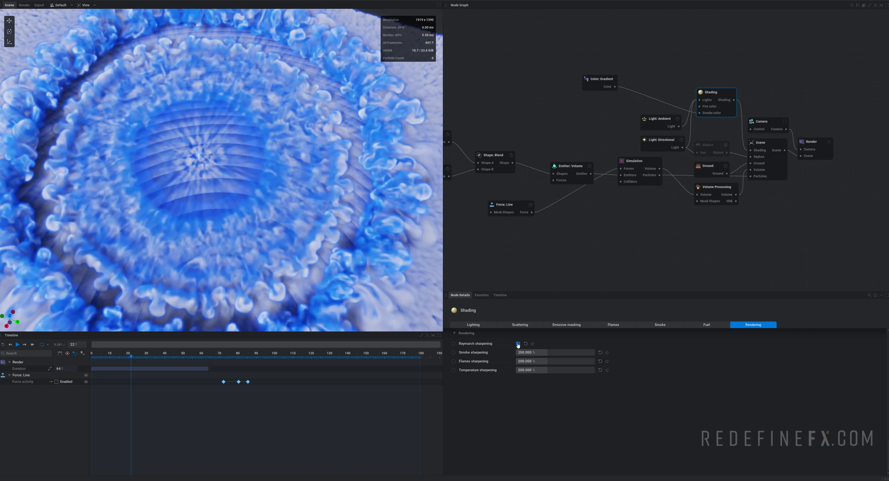
pyautogui.click(518, 344)
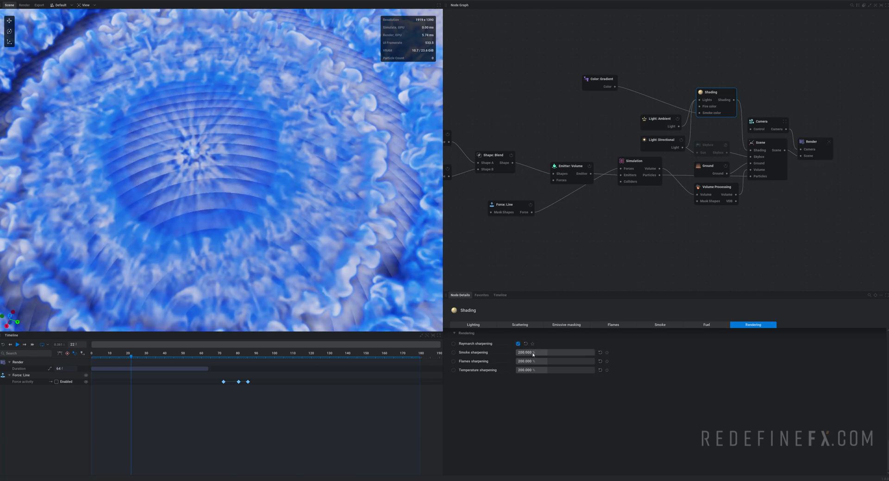
pyautogui.moveTo(535, 352); pyautogui.dragTo(533, 352)
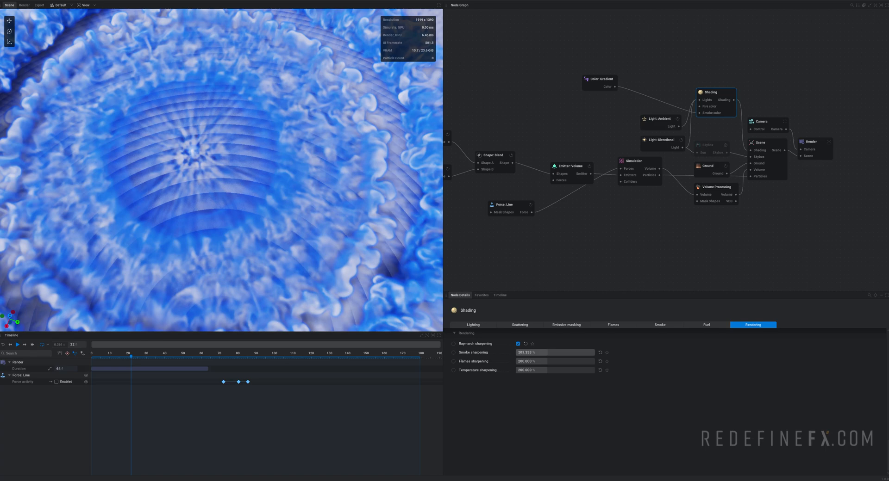
pyautogui.click(759, 142)
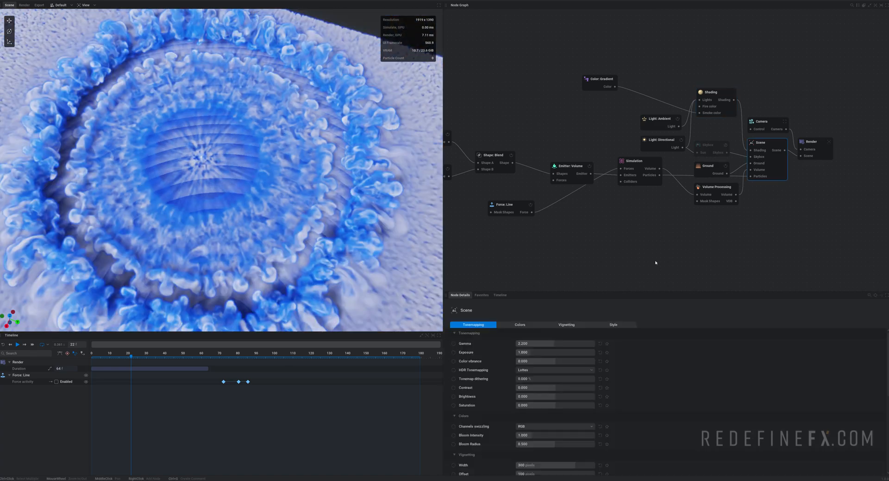